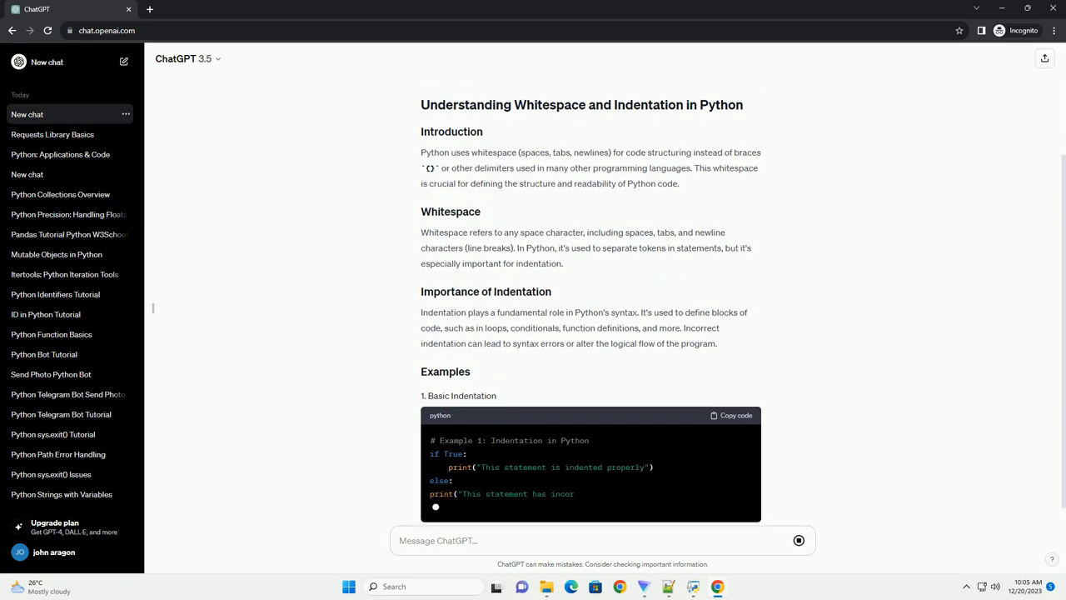
scroll(down, 3)
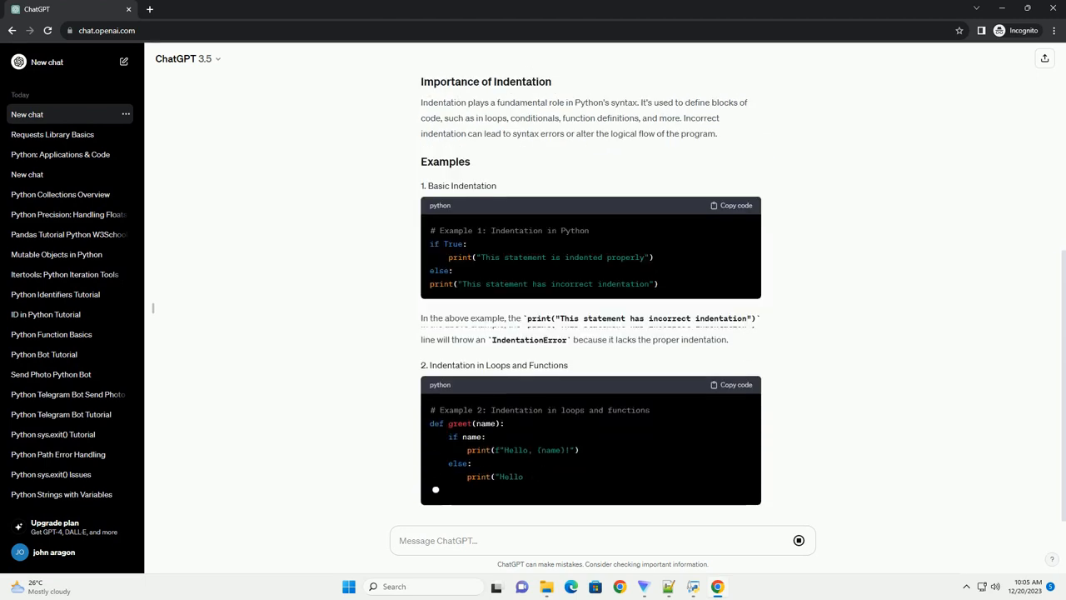
scroll(down, 3)
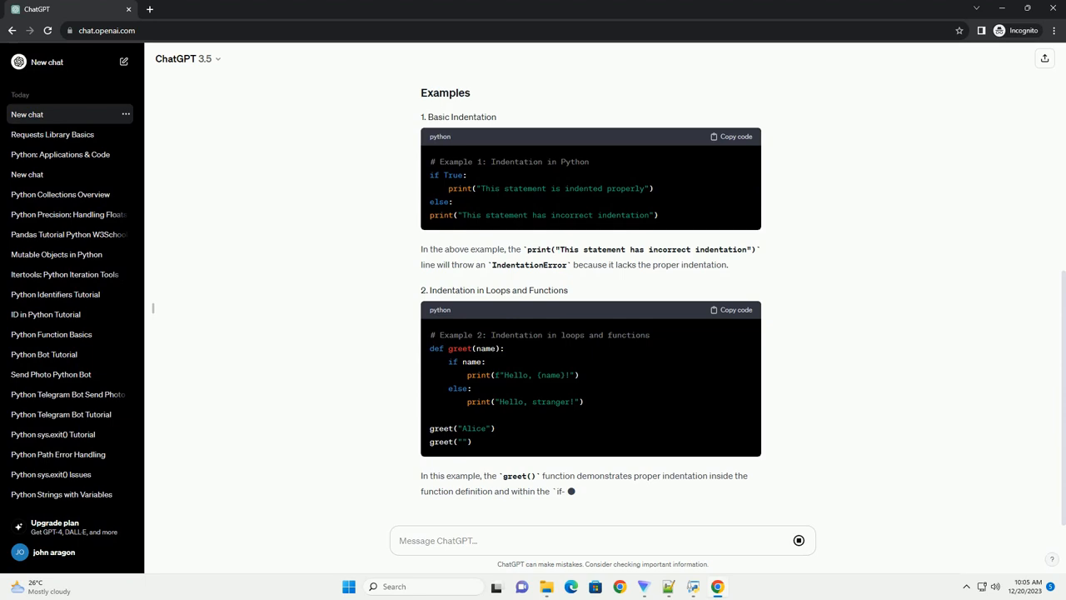
scroll(down, 3)
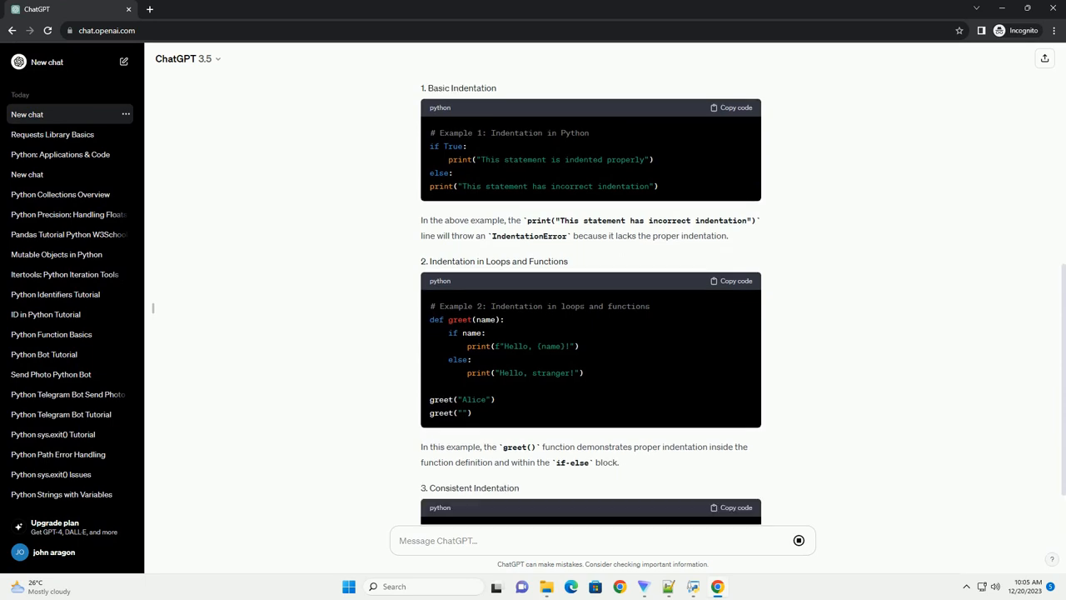
scroll(down, 3)
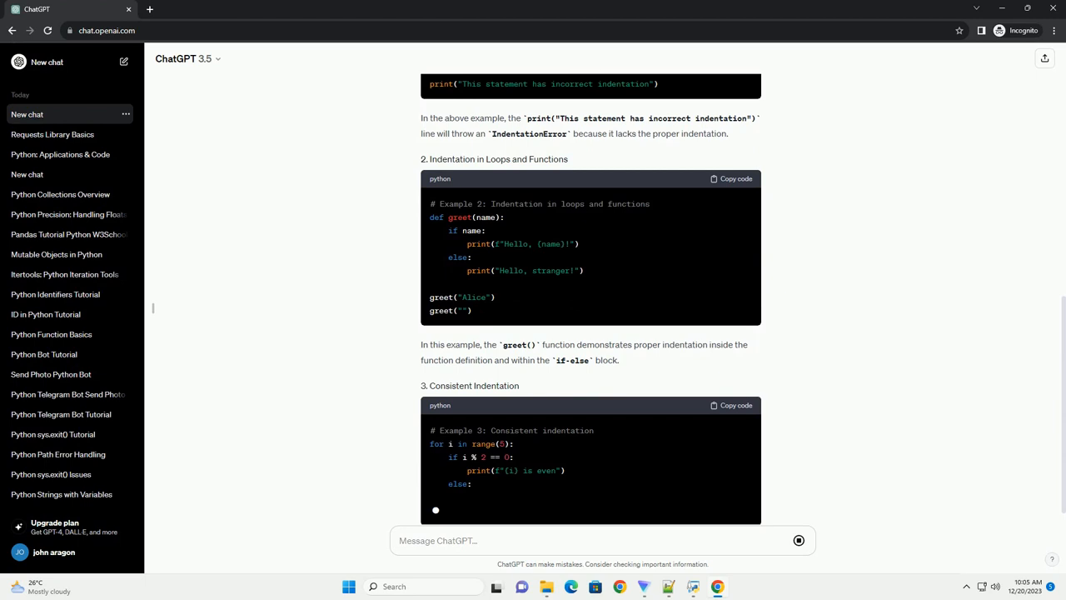
scroll(down, 3)
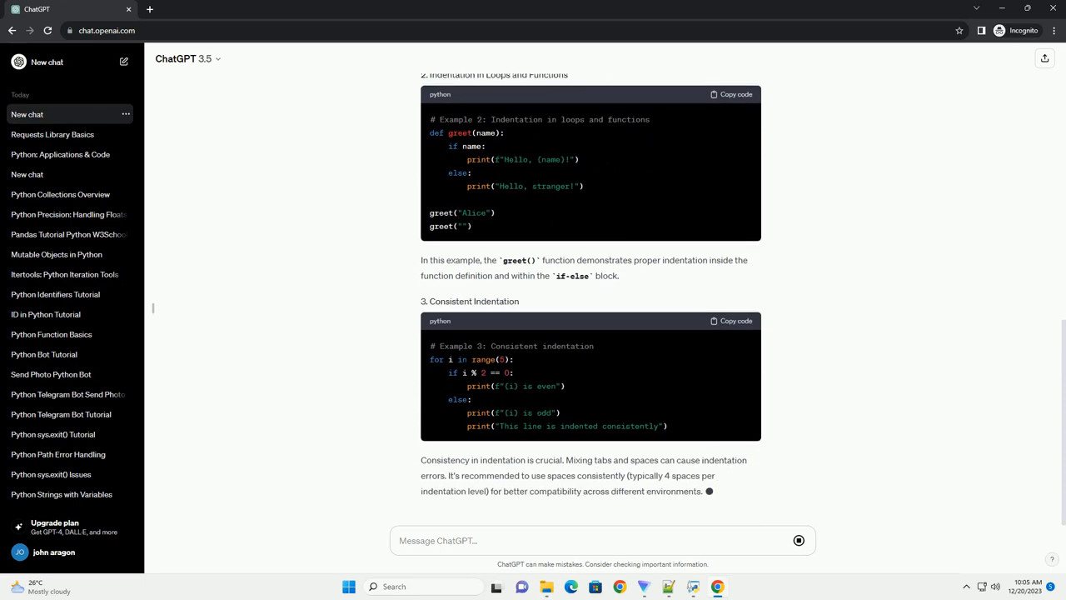
scroll(down, 3)
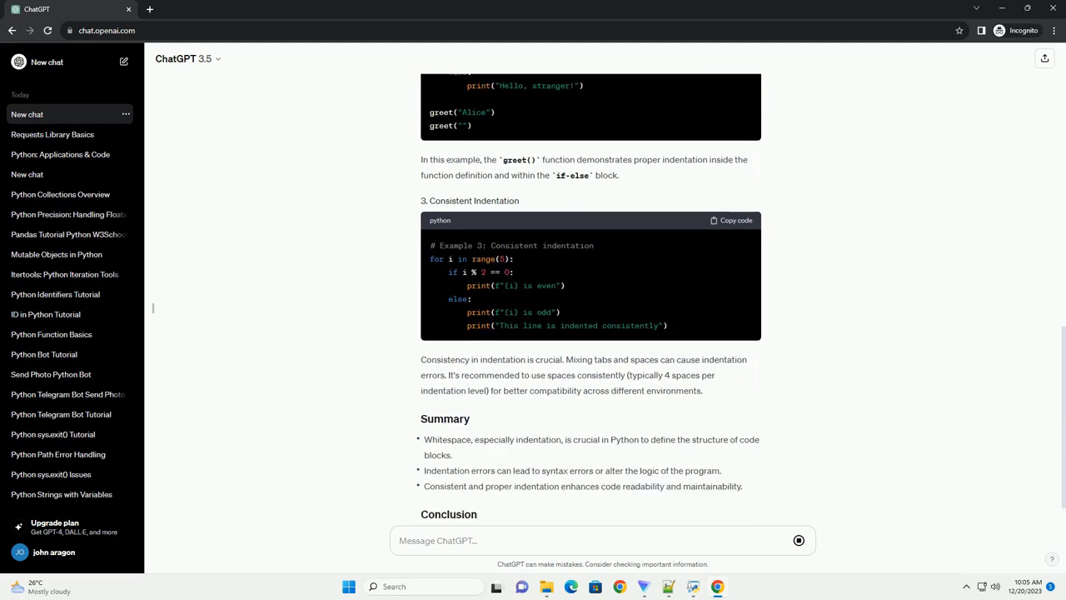
scroll(down, 3)
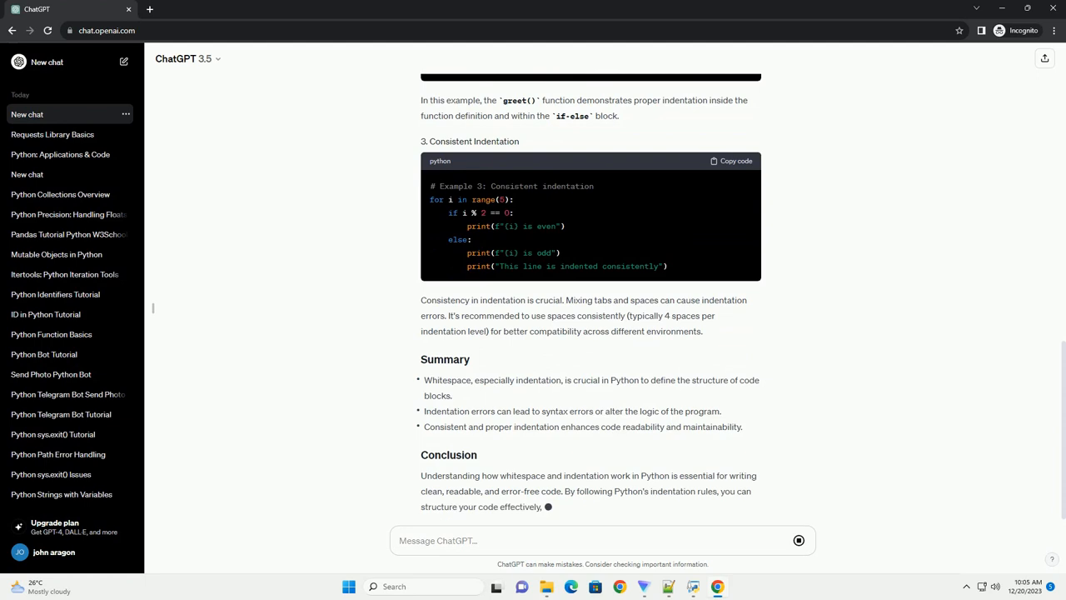
scroll(down, 3)
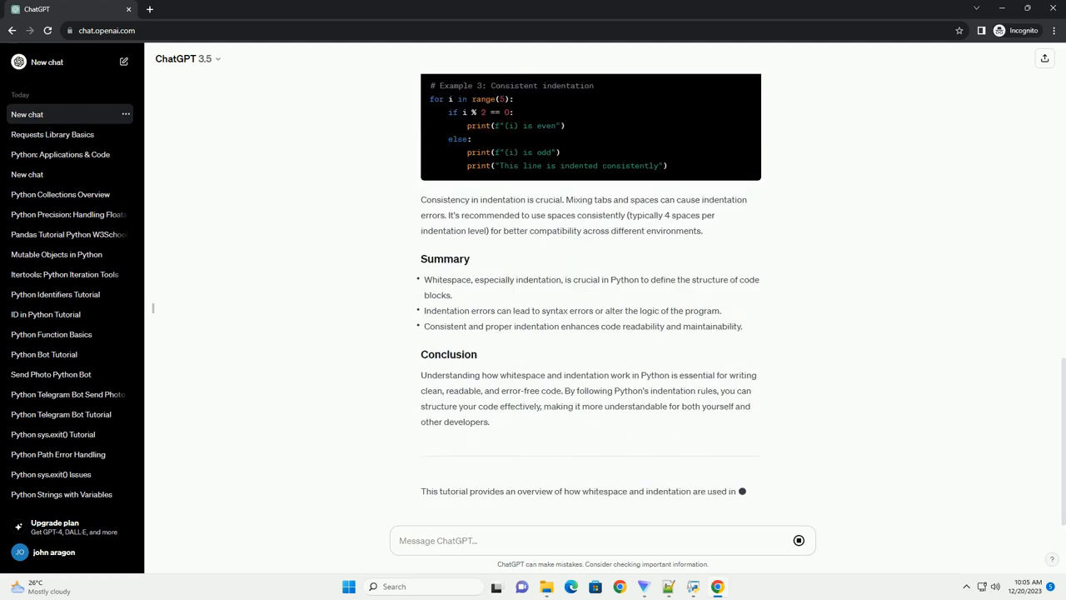
scroll(down, 3)
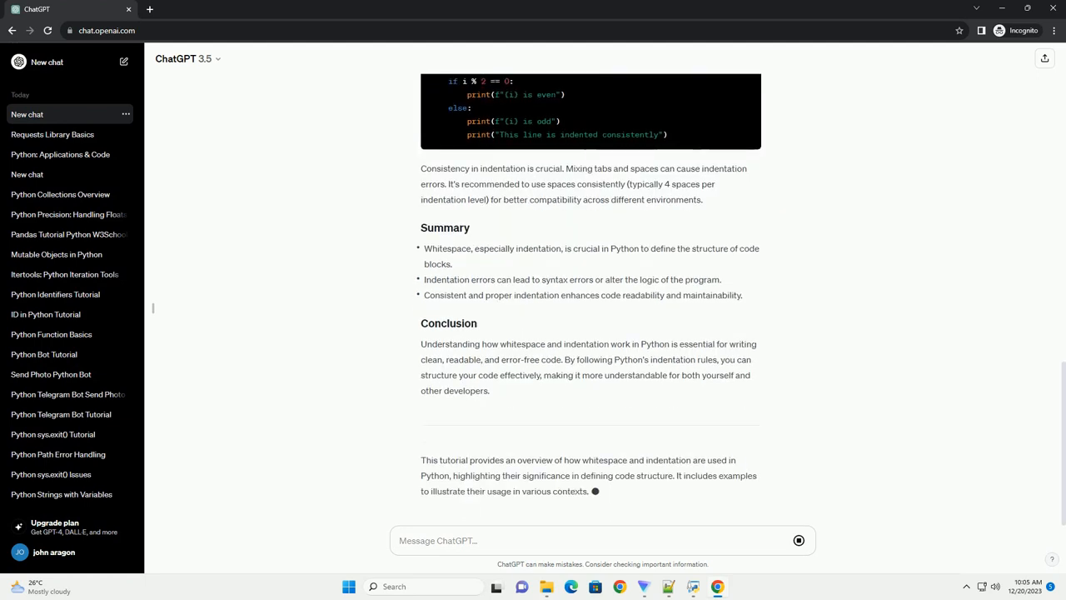